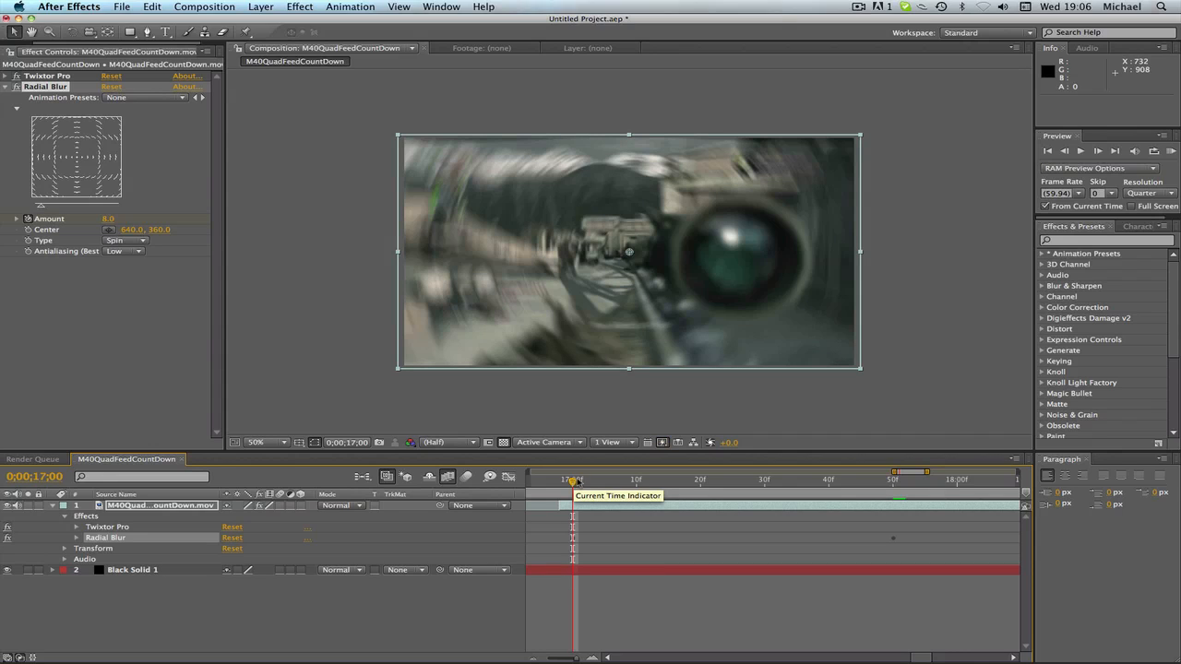
- Remove the spinning Radial Blur effect, leaving only Twixtor Pro on the sniper clip
drag(572, 479, 608, 480)
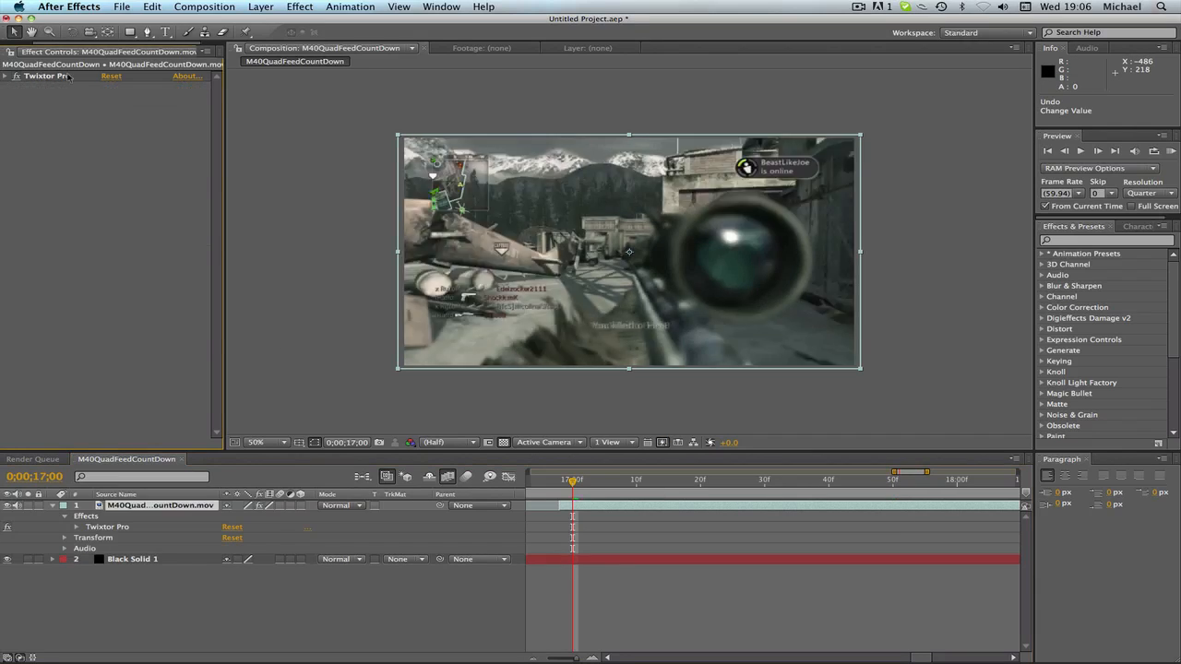
- Bring up the Effect menu's distortion effects to re-add Radial Blur
click(318, 6)
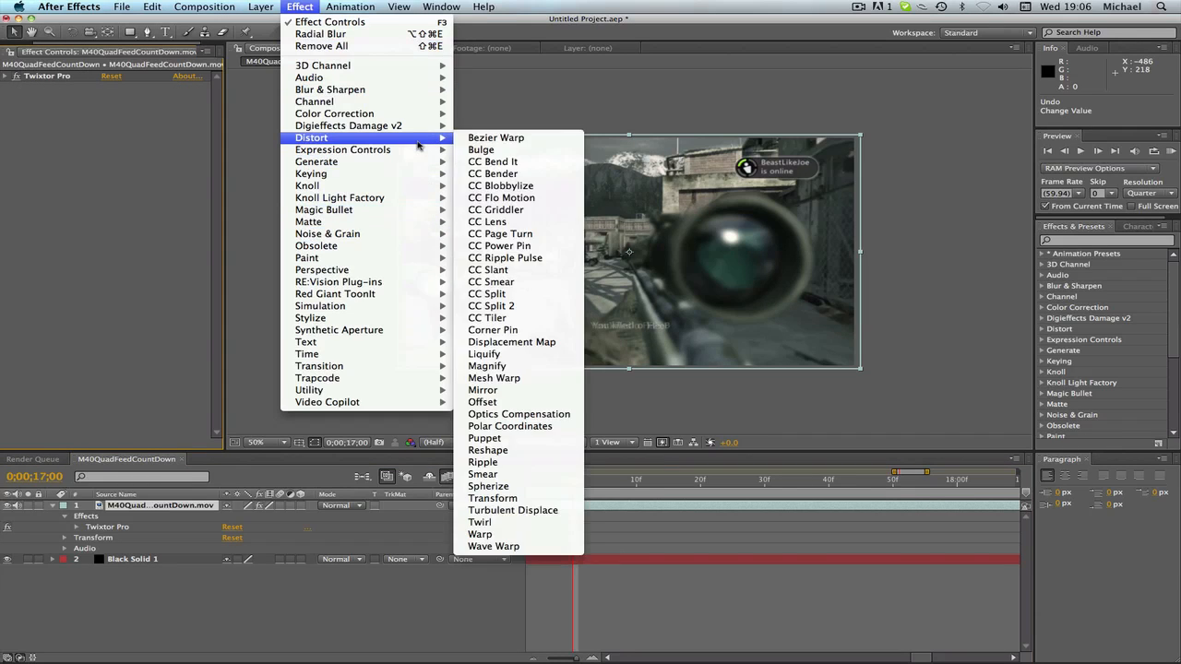
mouse_move(330, 89)
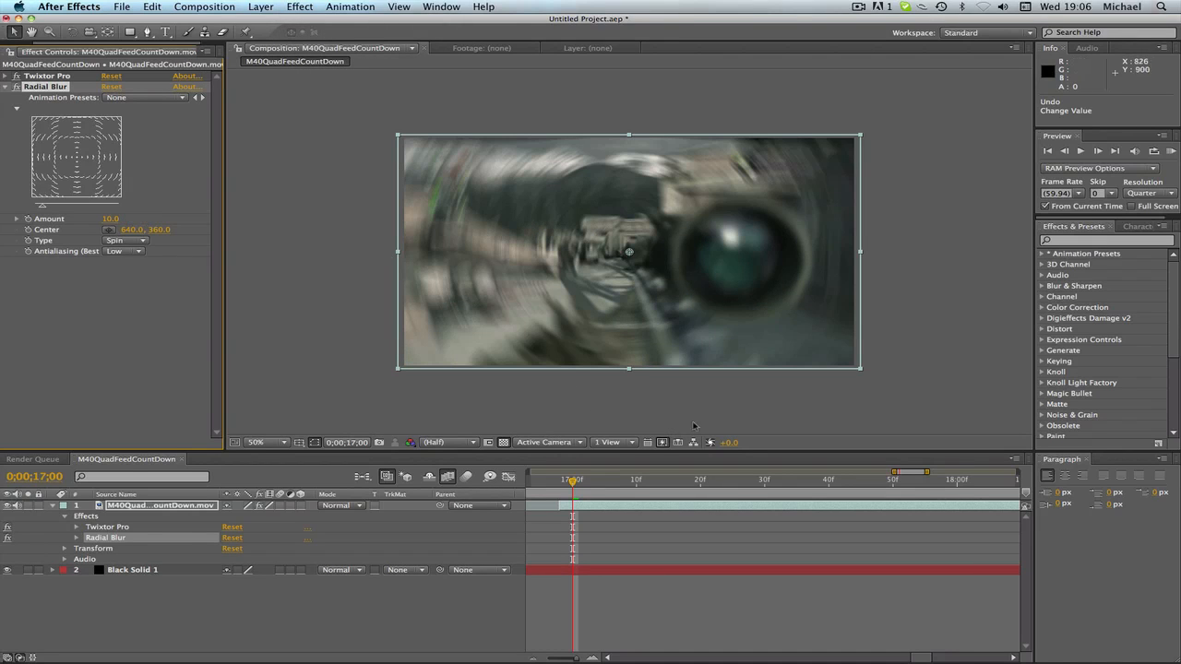
mouse_move(449, 409)
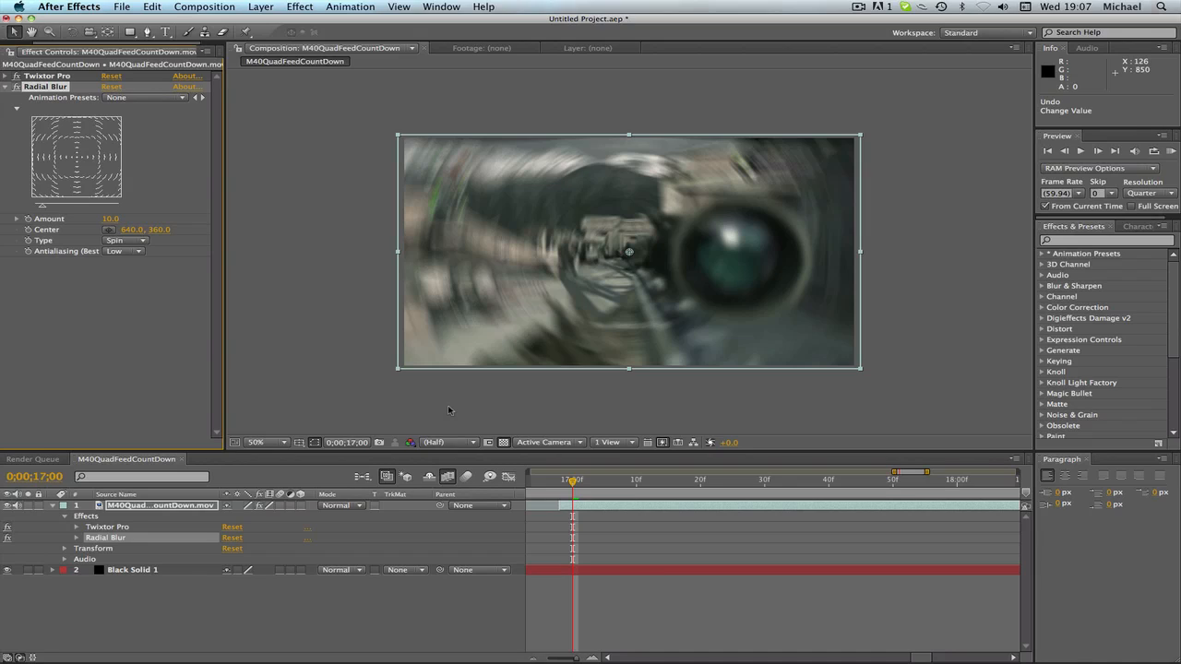
mouse_move(880, 284)
text(5)
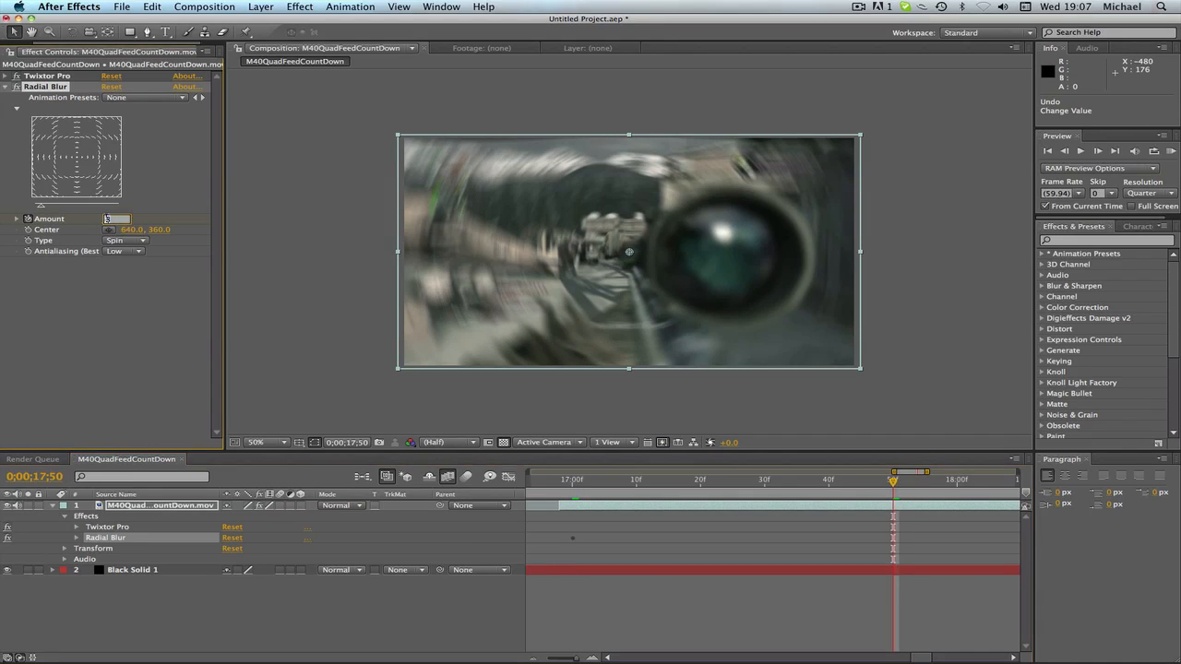
- Set the Radial Blur Amount keyframe at 17:50 to 0.0 so the clip turns sharp
text(0.0)
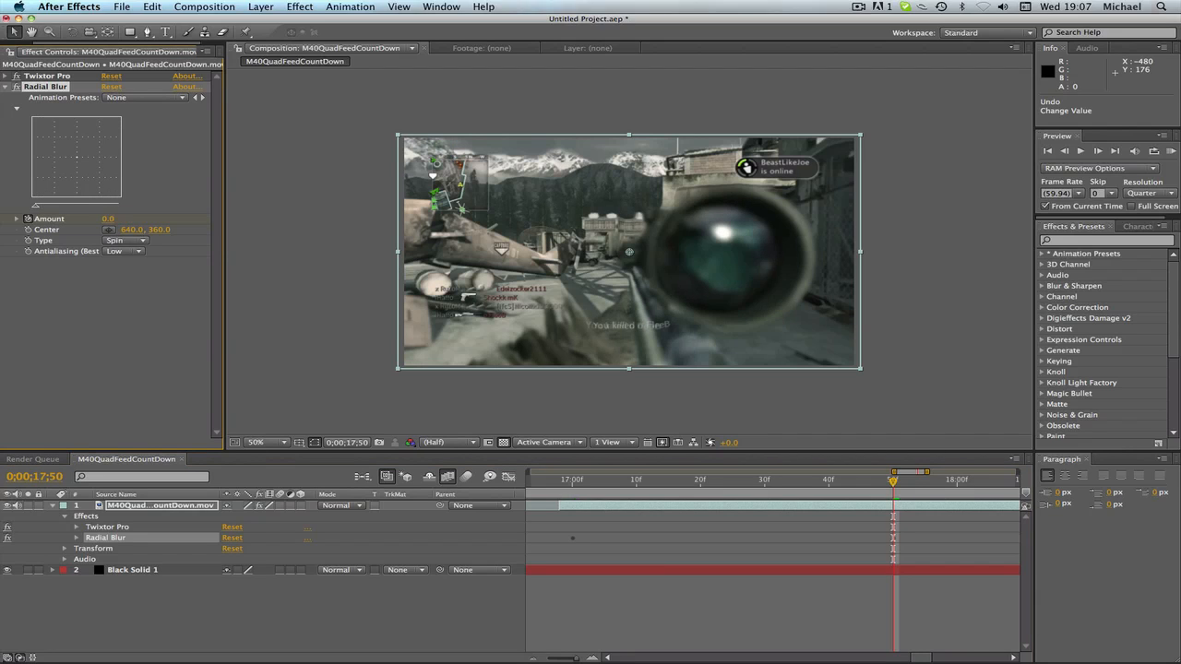
mouse_move(593, 493)
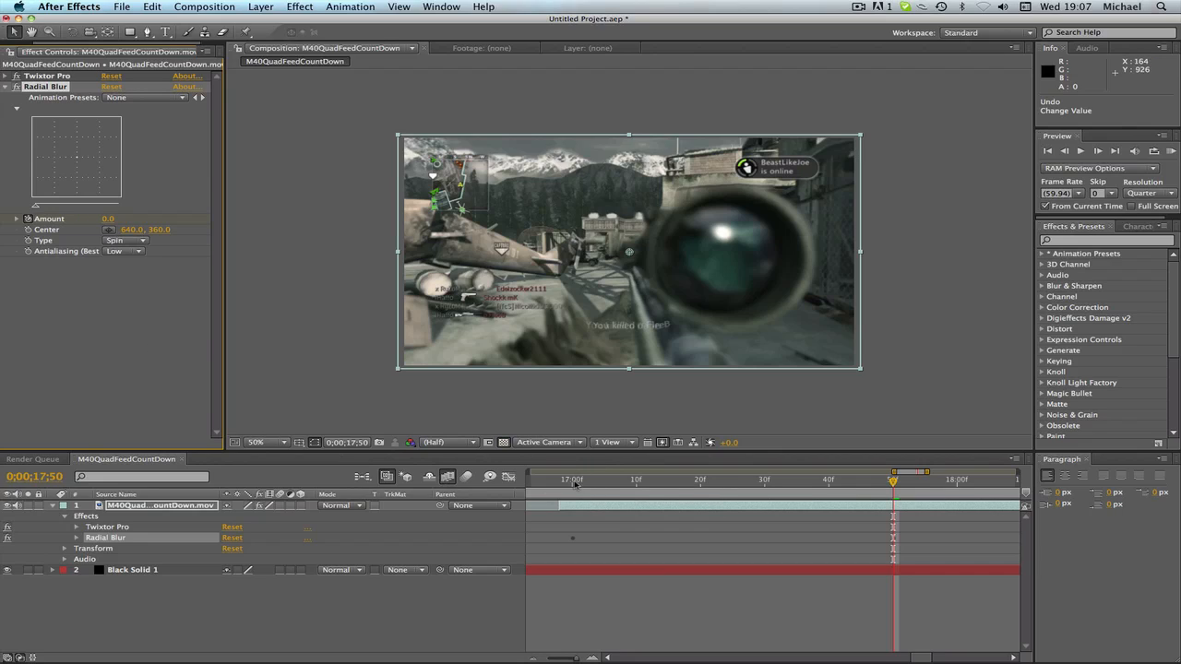
- Change the Radial Blur type from Spin to Zoom
click(125, 240)
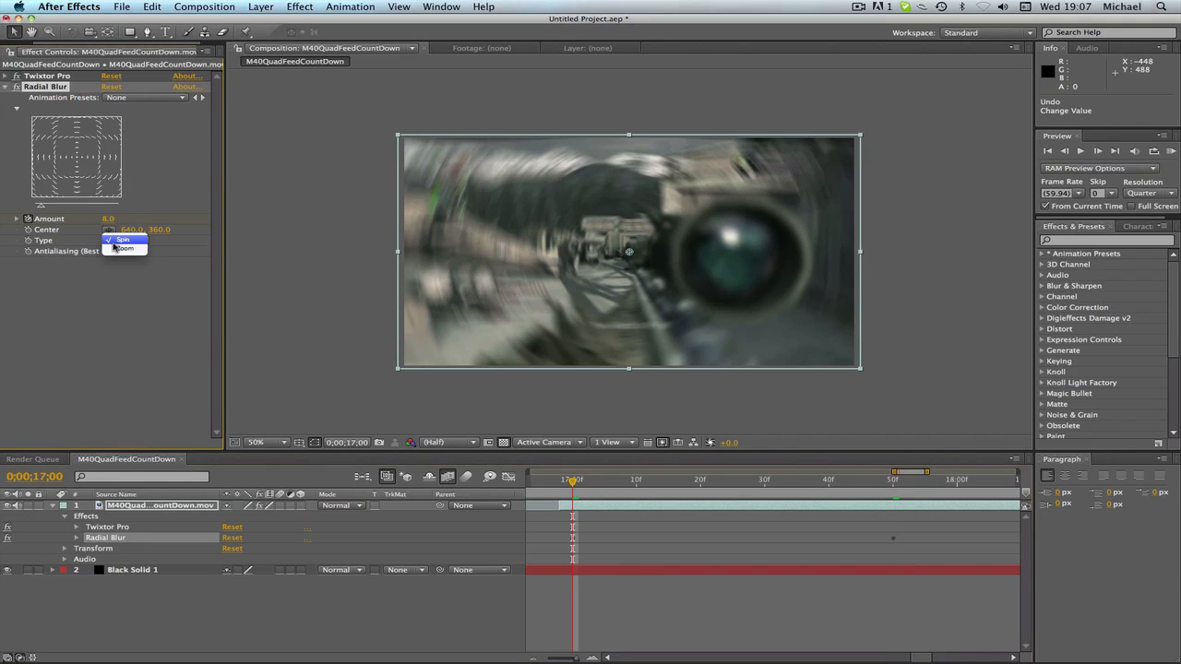
mouse_move(124, 249)
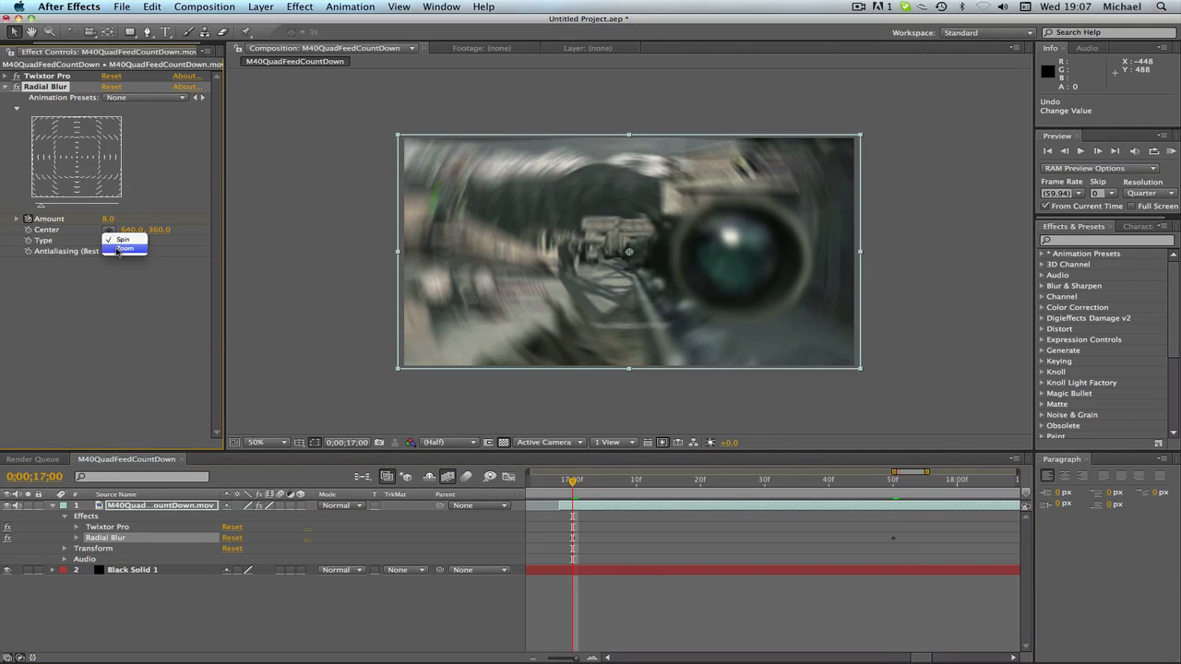
click(125, 248)
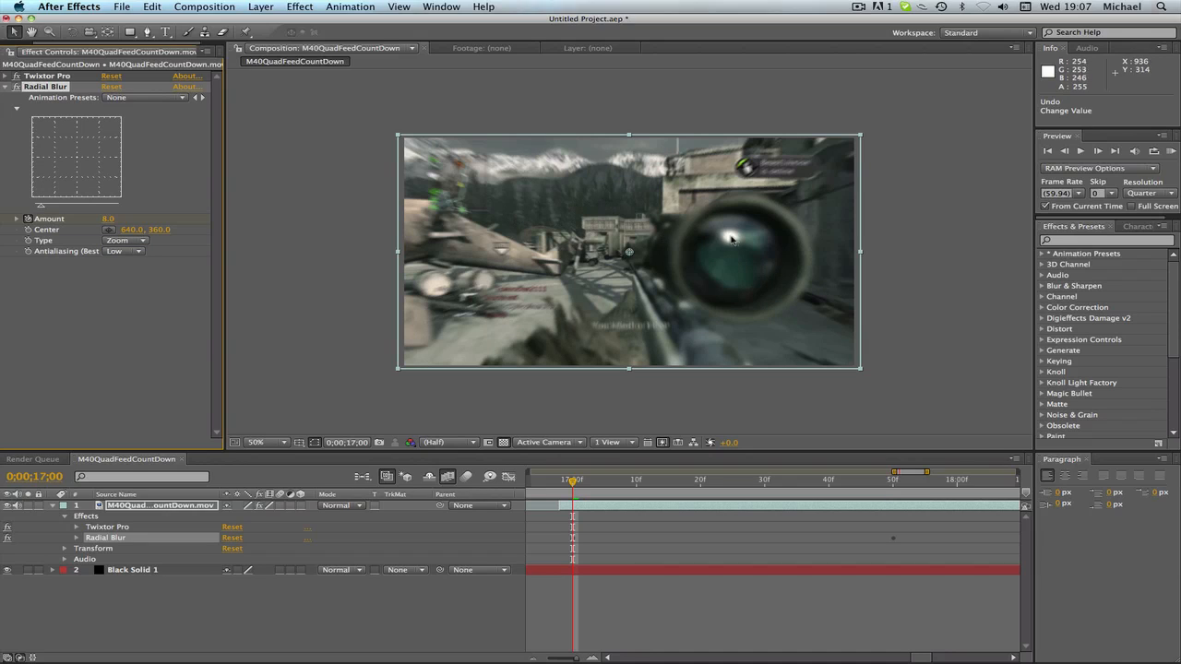
mouse_move(613, 256)
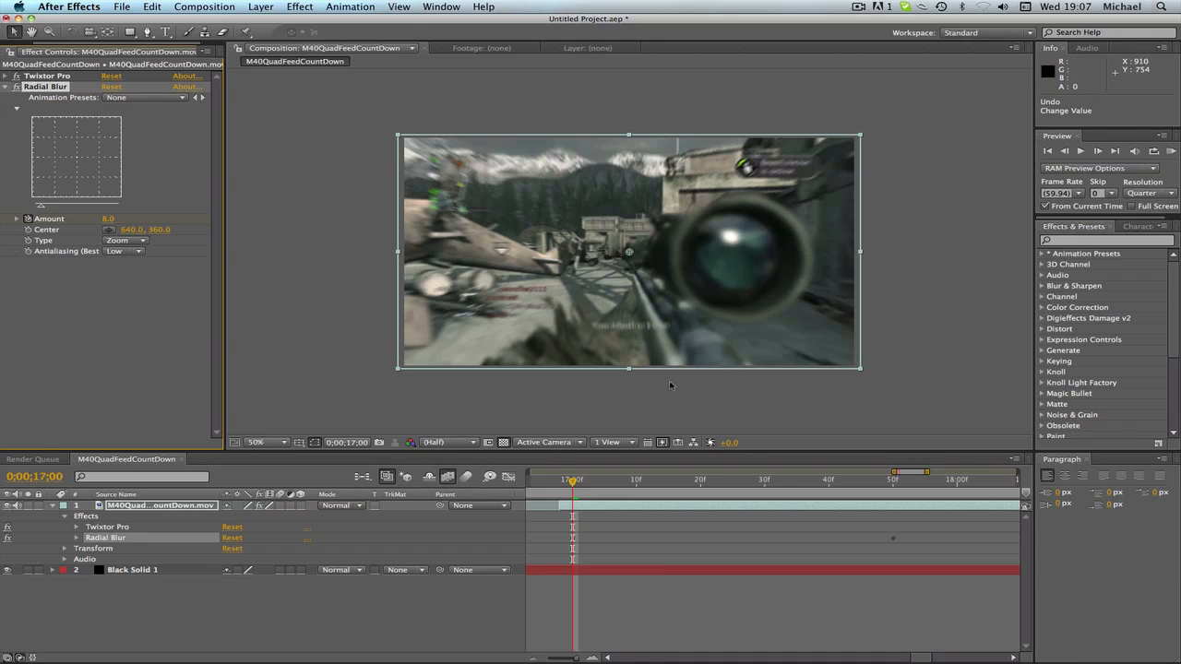
mouse_move(701, 371)
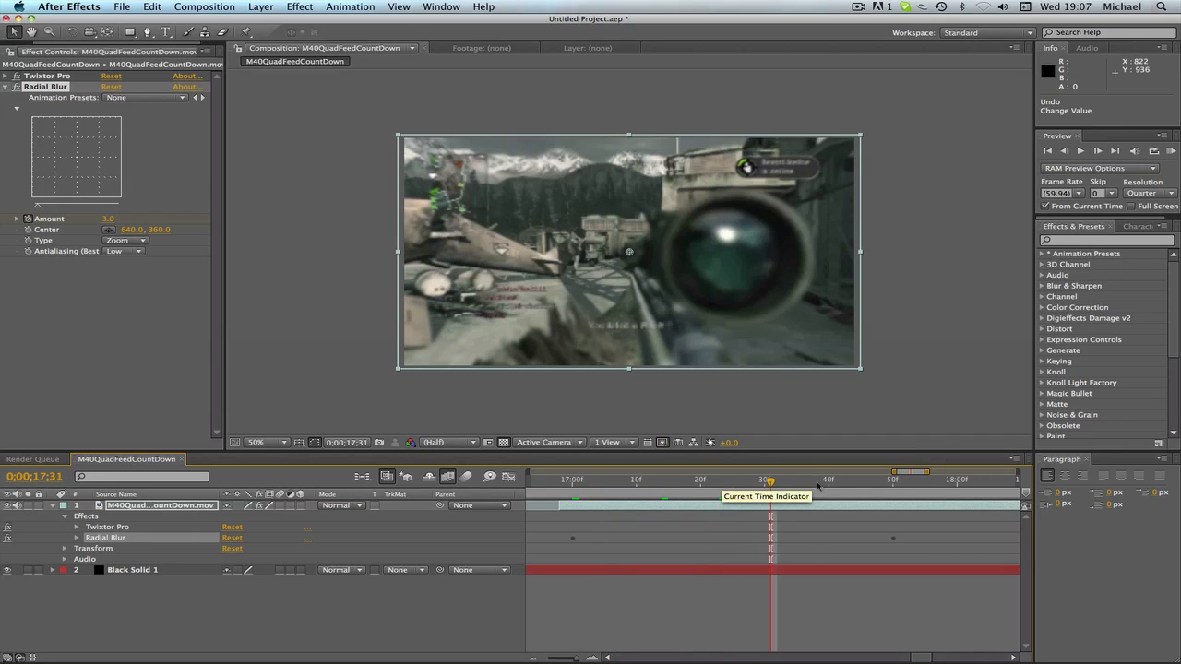
drag(770, 478, 828, 479)
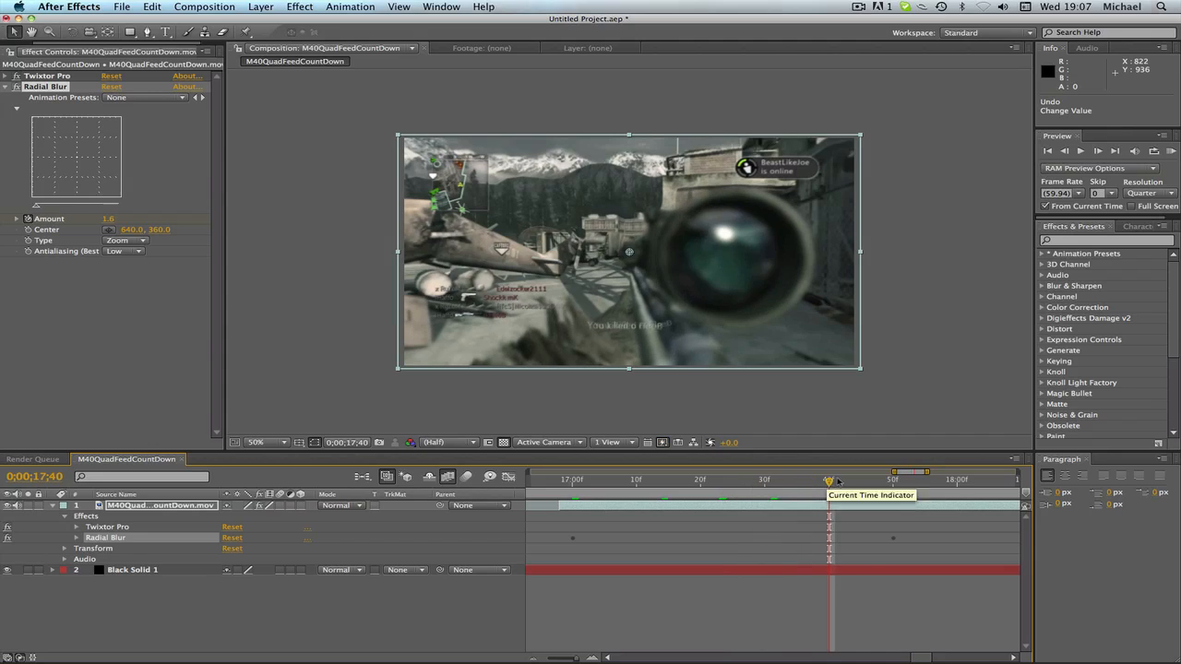
drag(828, 479, 867, 479)
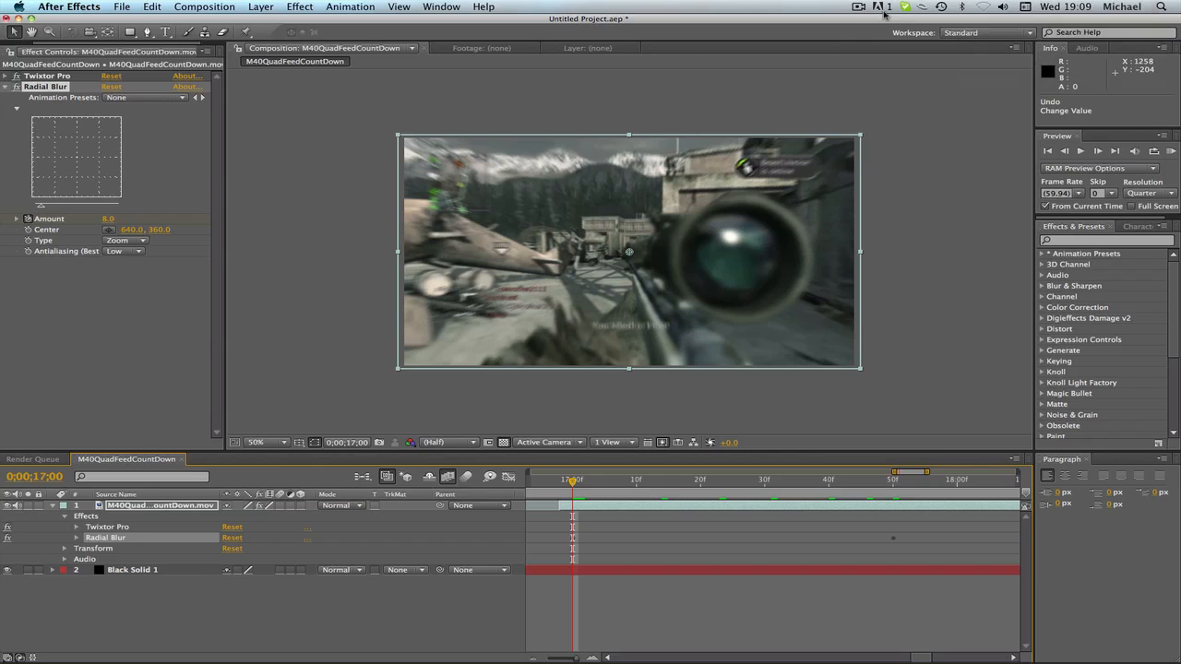
click(857, 8)
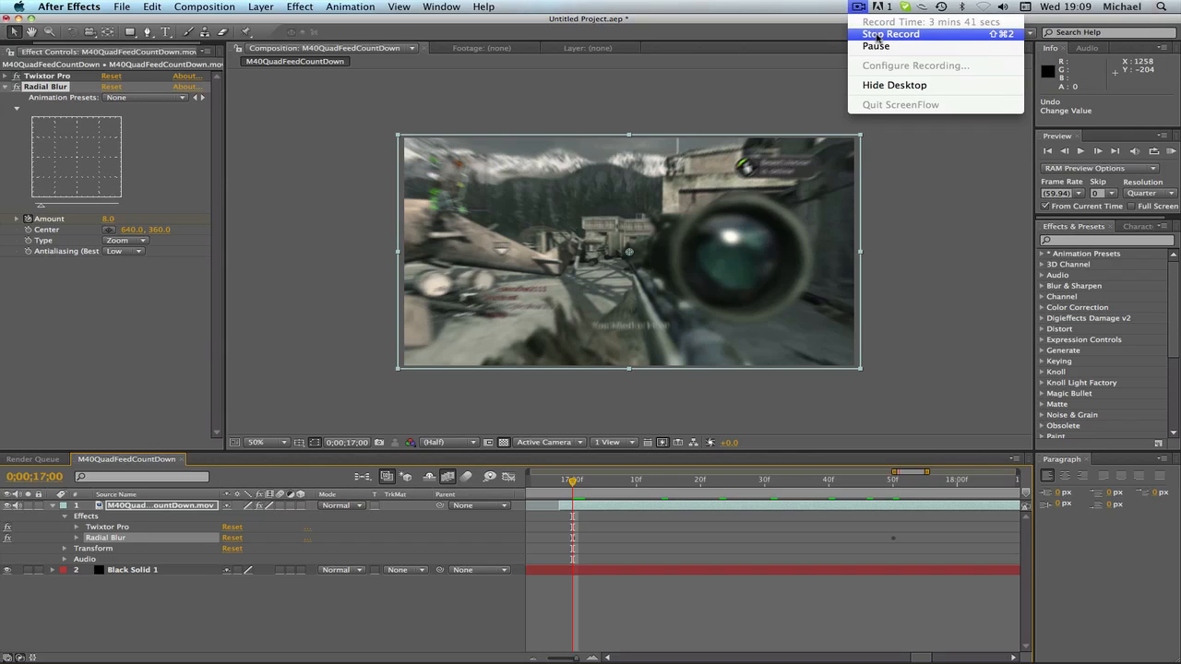